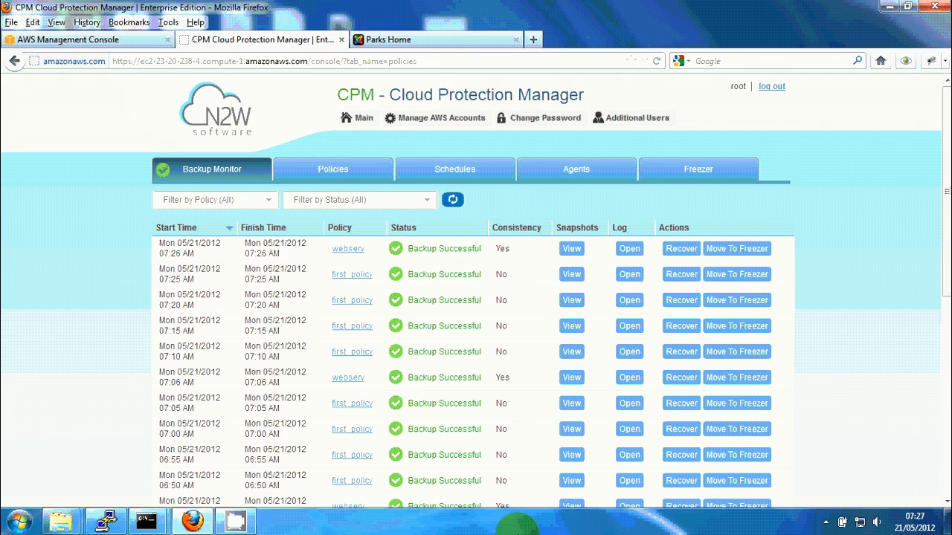
pyautogui.moveTo(289, 273)
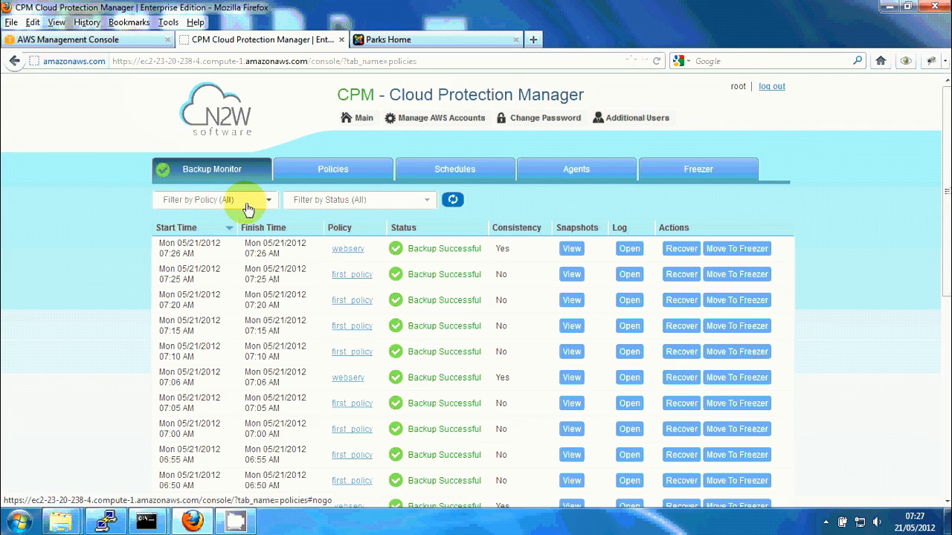
# - Filter the Backup Monitor by the webserv policy
pyautogui.click(214, 200)
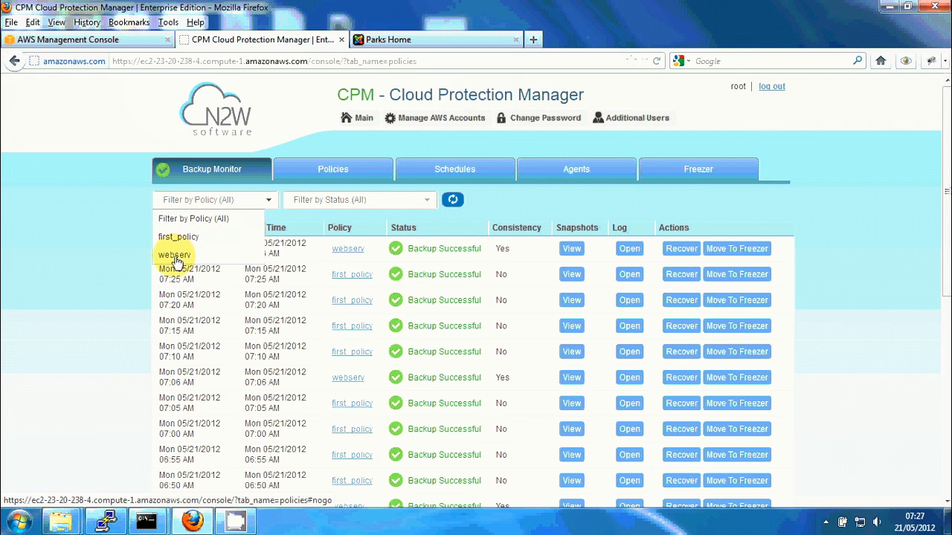
pyautogui.click(174, 256)
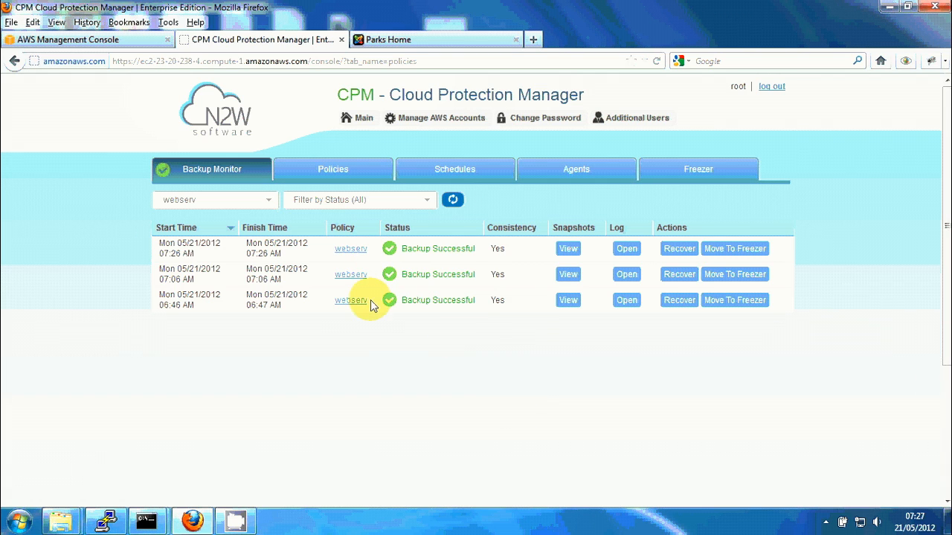
pyautogui.moveTo(372, 309)
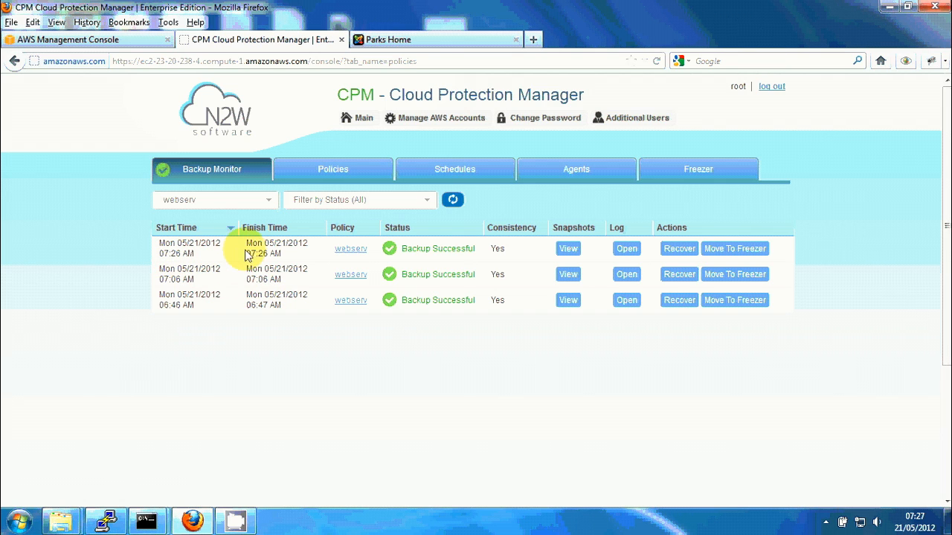
pyautogui.moveTo(219, 260)
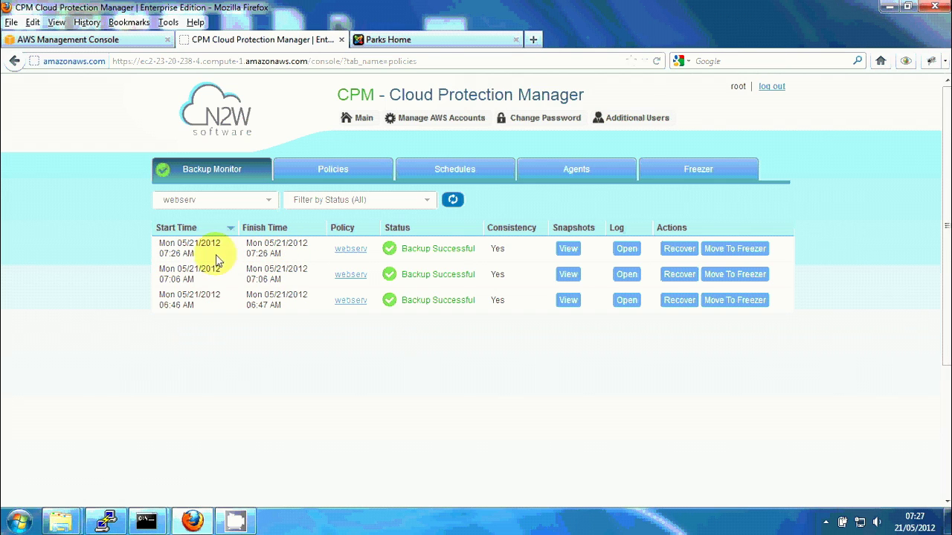
pyautogui.moveTo(286, 310)
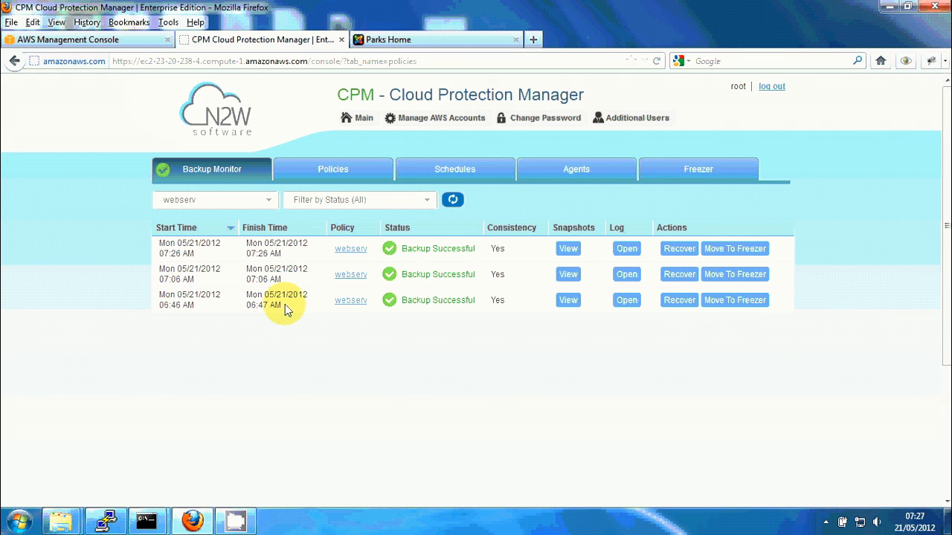
pyautogui.moveTo(422, 262)
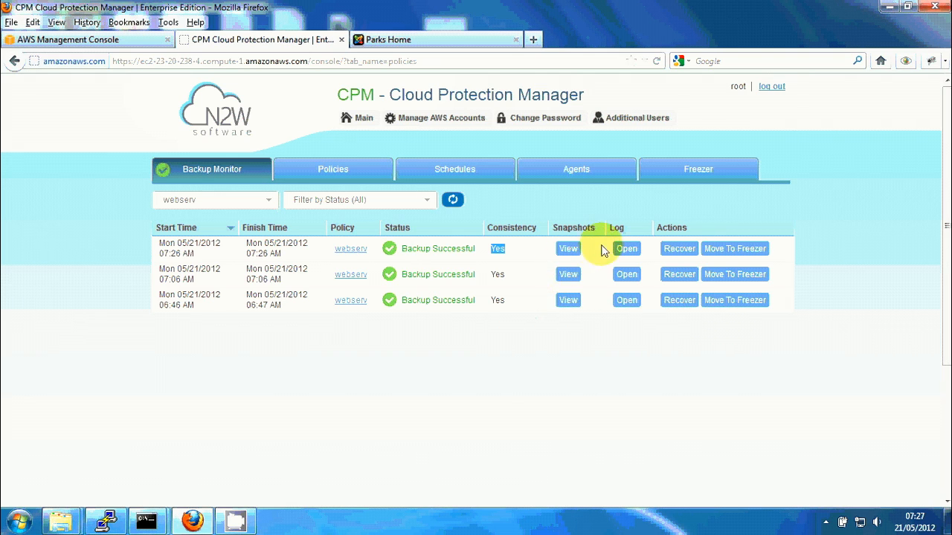
pyautogui.click(627, 248)
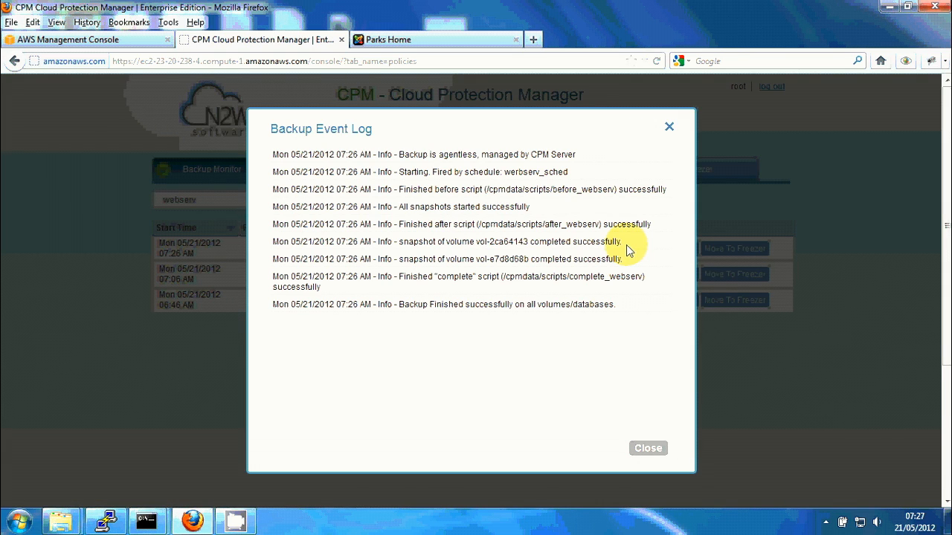
pyautogui.moveTo(430, 171)
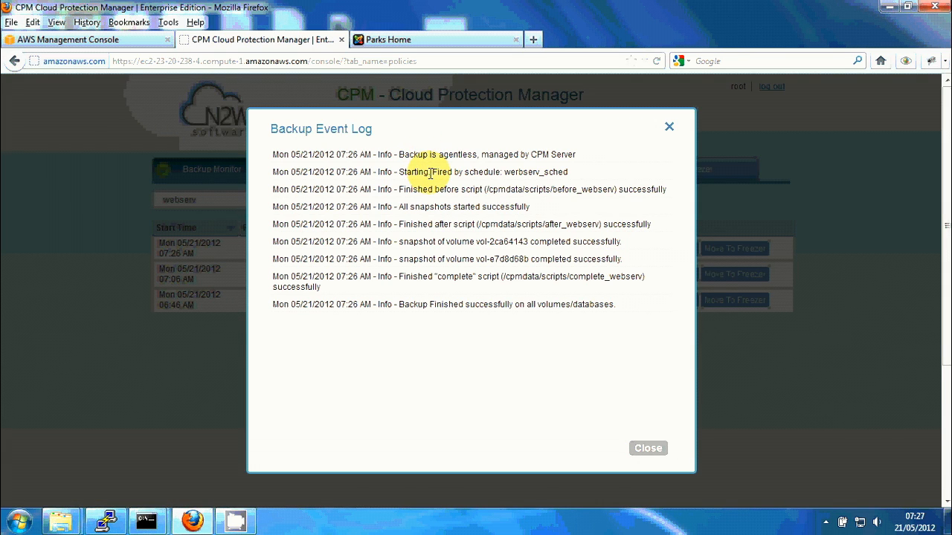
pyautogui.doubleClick(443, 172)
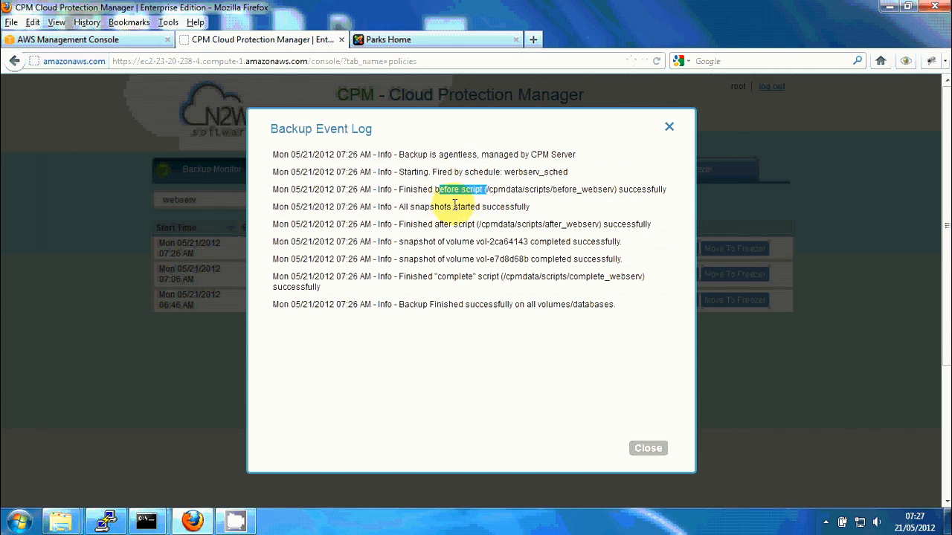
pyautogui.doubleClick(452, 224)
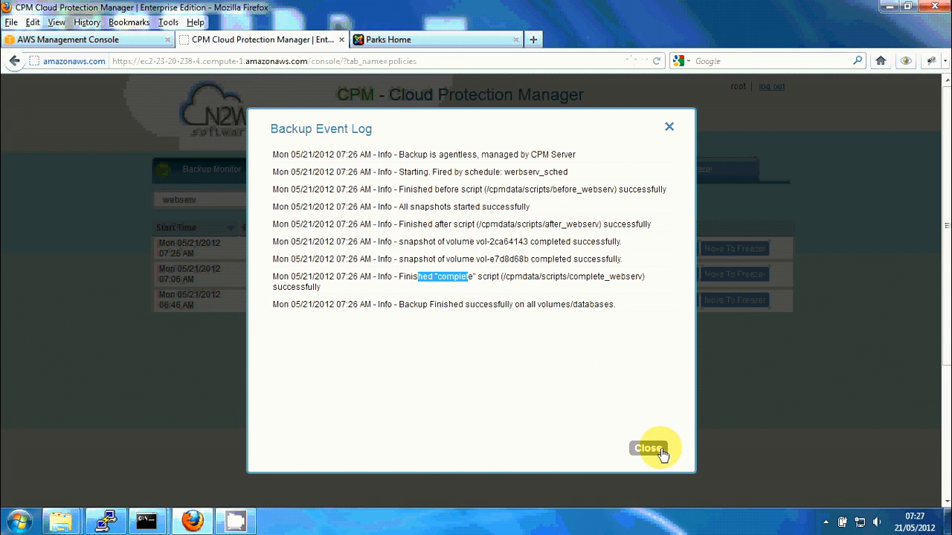
pyautogui.click(655, 448)
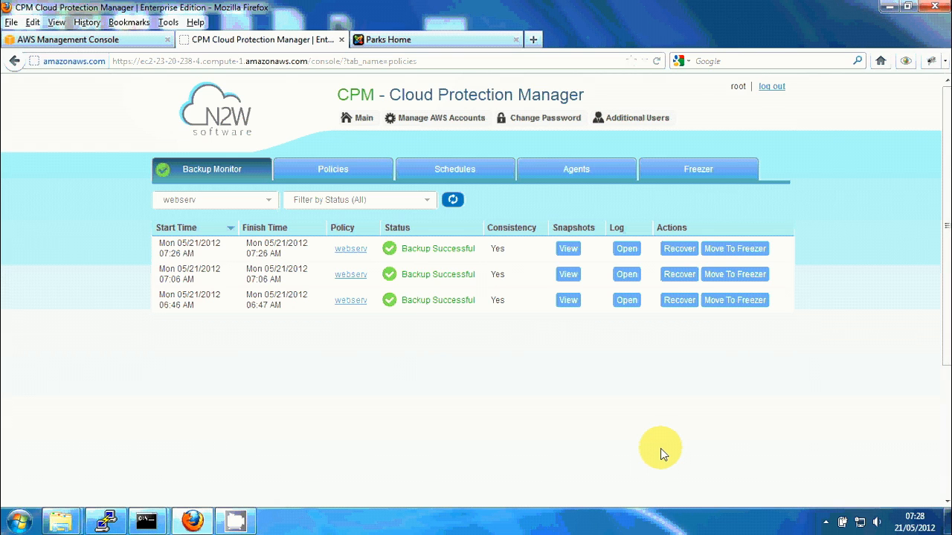
pyautogui.moveTo(663, 439)
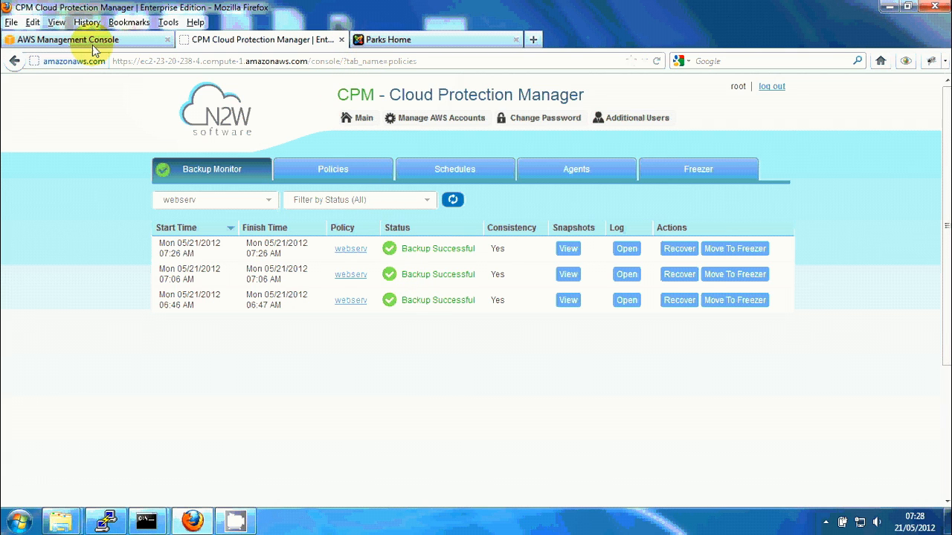
# - In the AWS console, select the joomla instance to check its availability zone
pyautogui.click(82, 40)
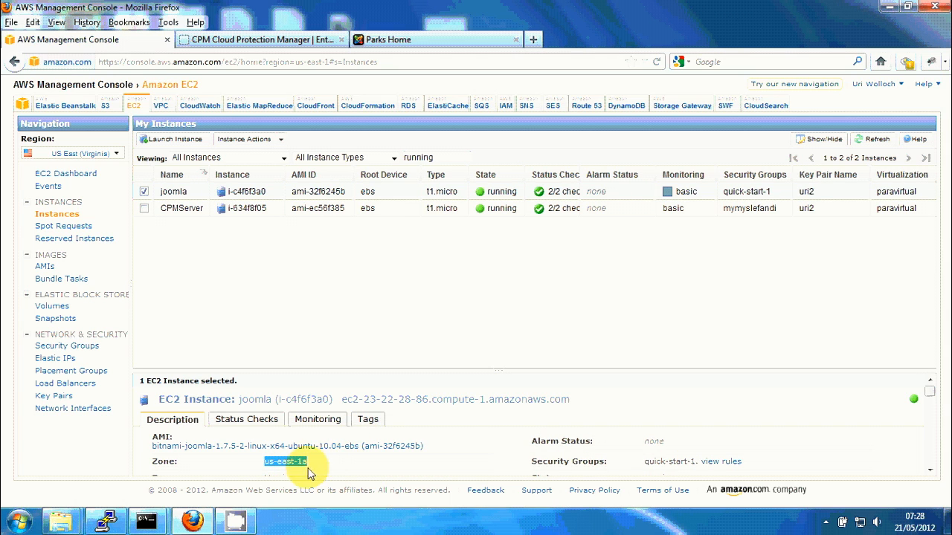
pyautogui.moveTo(304, 469)
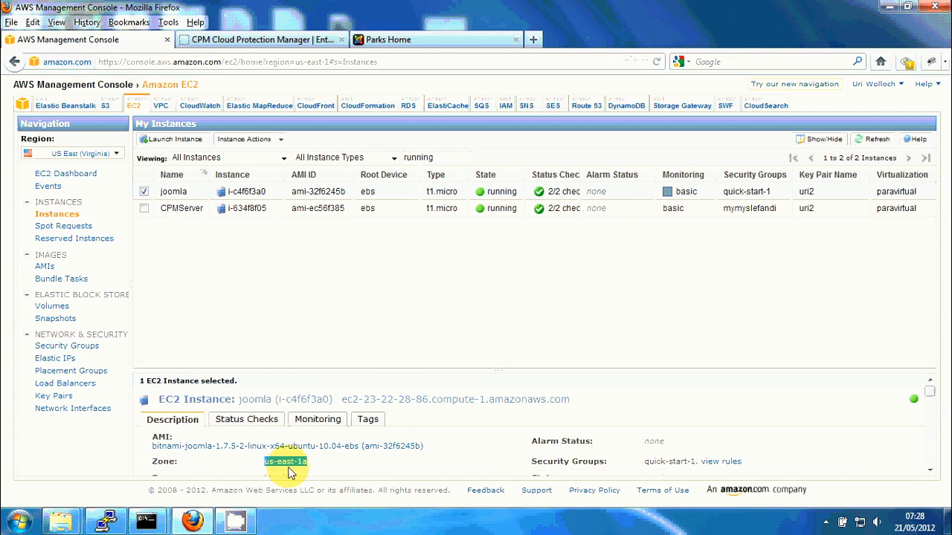
pyautogui.moveTo(315, 200)
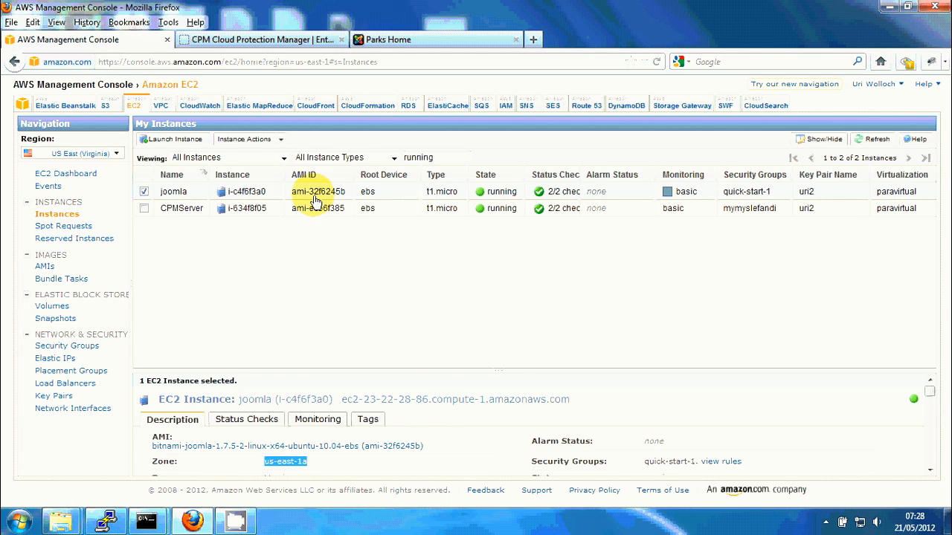
pyautogui.click(249, 139)
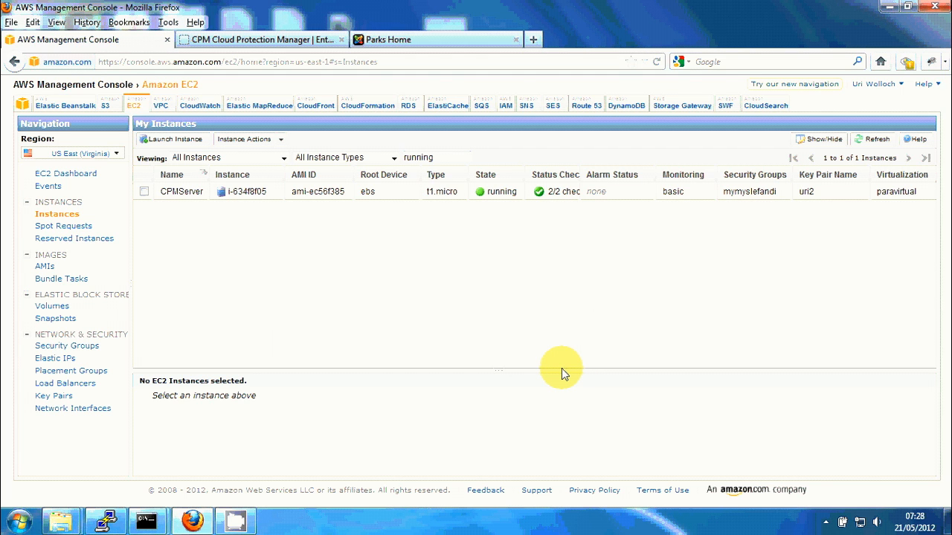
pyautogui.moveTo(441, 43)
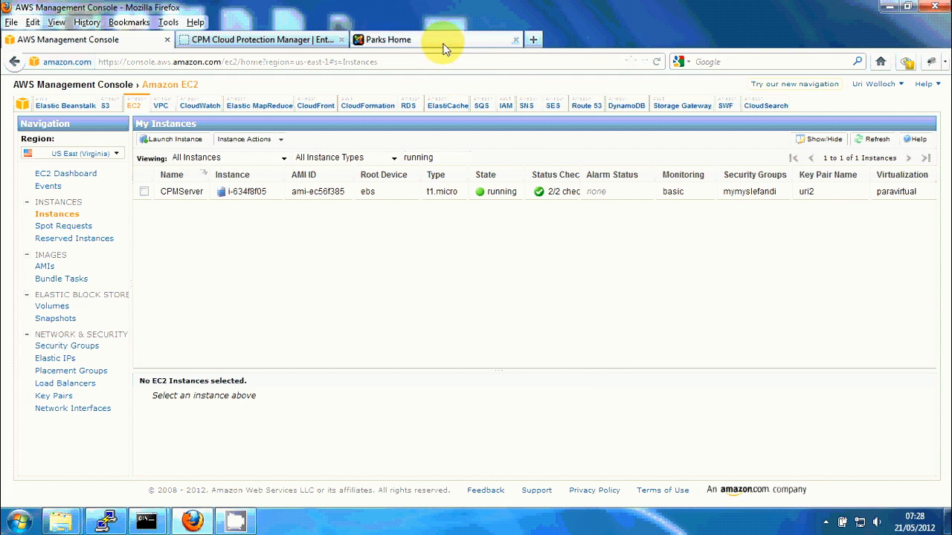
# - Reload the unreachable Parks site, then start Recover on the newest webserv backup in CPM
pyautogui.click(417, 40)
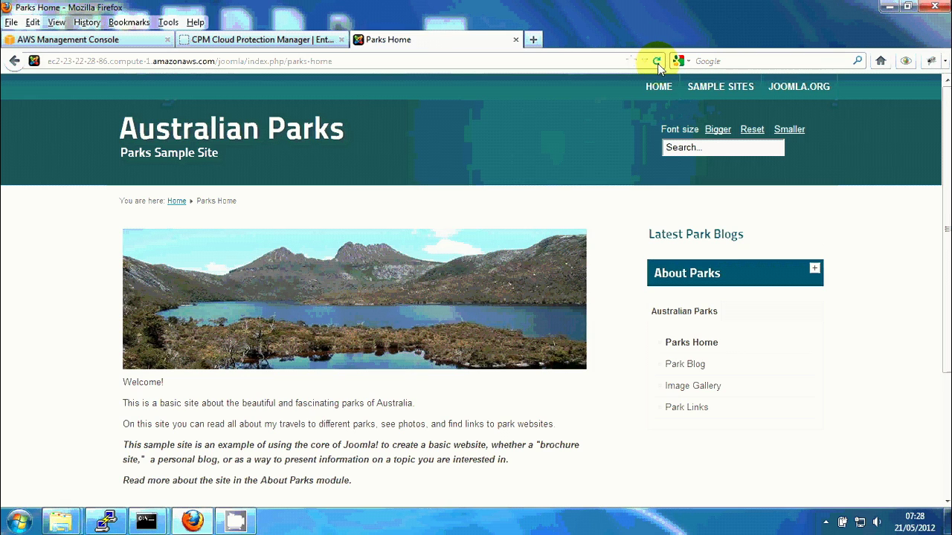
pyautogui.click(655, 61)
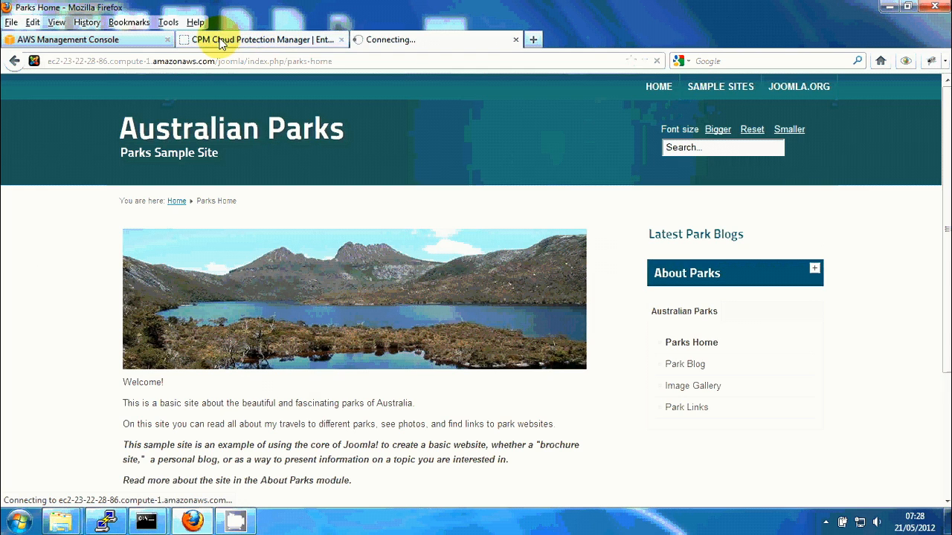
pyautogui.click(264, 40)
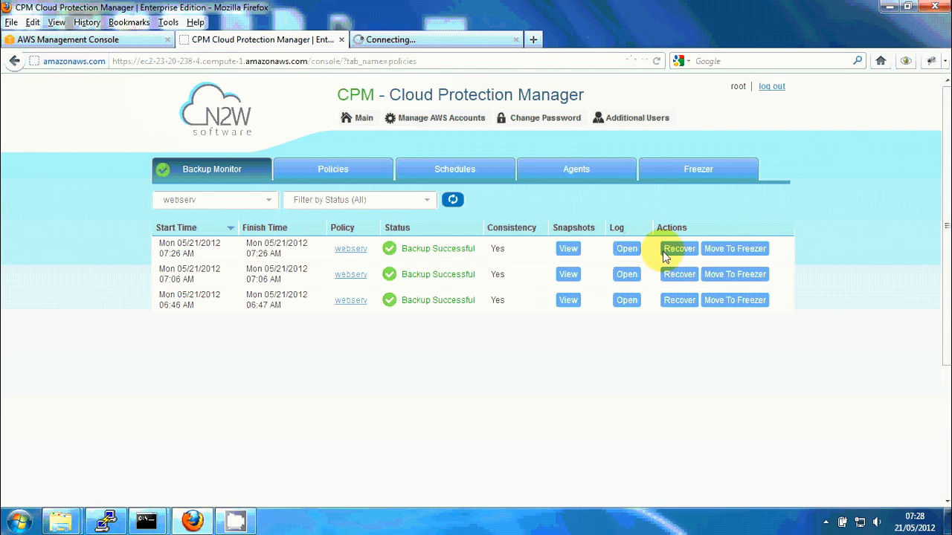
pyautogui.moveTo(679, 252)
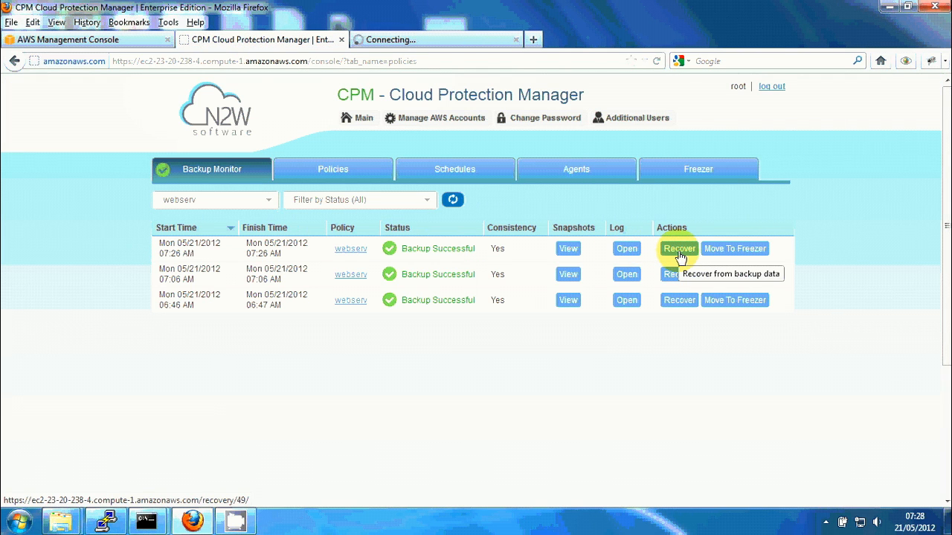
pyautogui.click(679, 249)
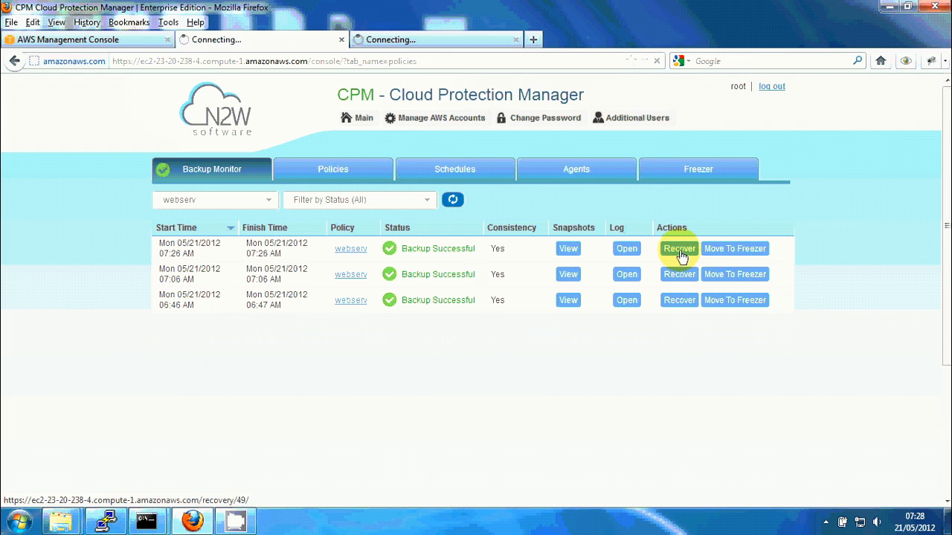
# - Review the joomla backup's before-snapshot and completion script outputs on the Recovery Panel
pyautogui.click(679, 249)
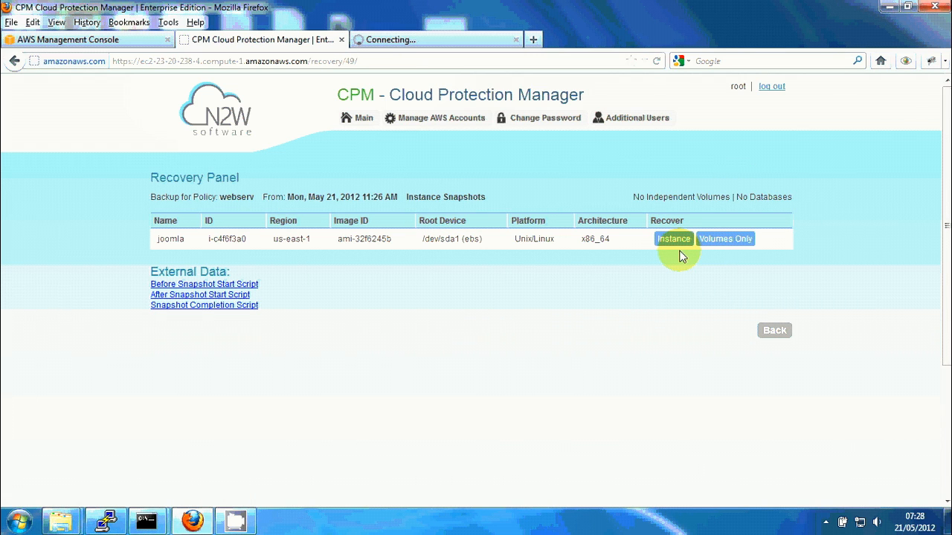
pyautogui.moveTo(152, 241)
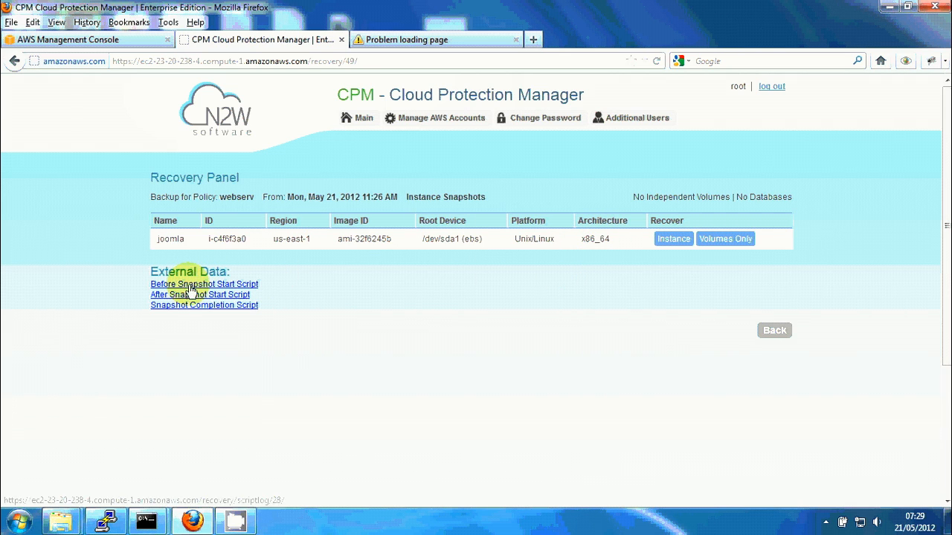
pyautogui.moveTo(192, 294)
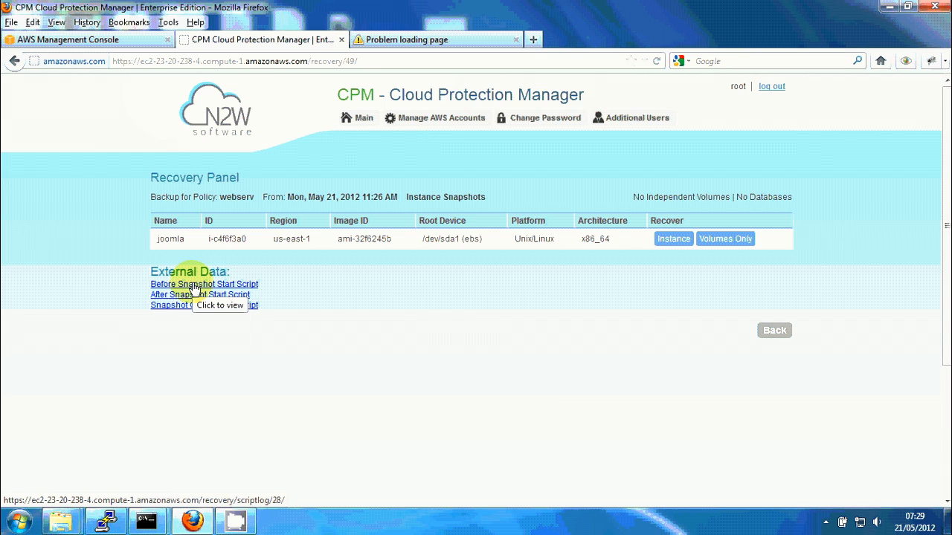
pyautogui.click(201, 284)
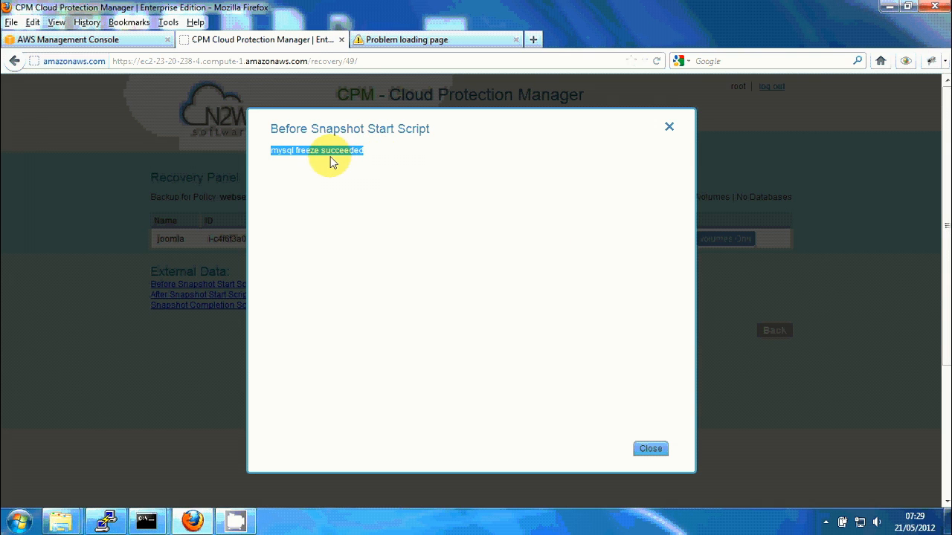
pyautogui.moveTo(650, 450)
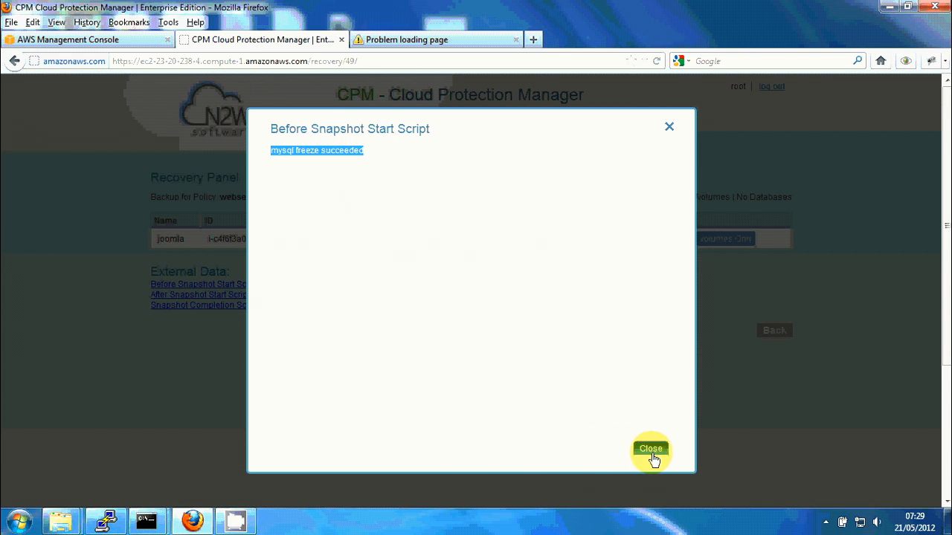
pyautogui.moveTo(589, 401)
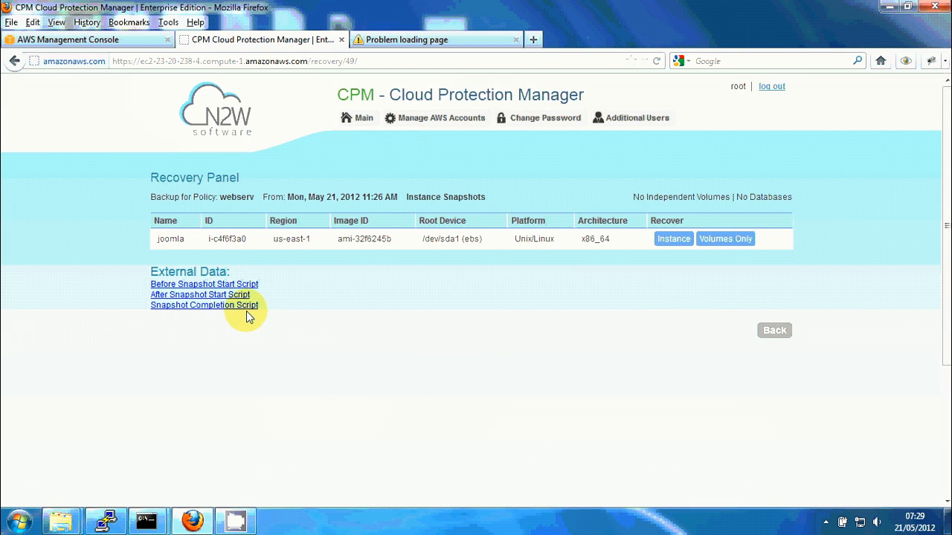
pyautogui.click(203, 305)
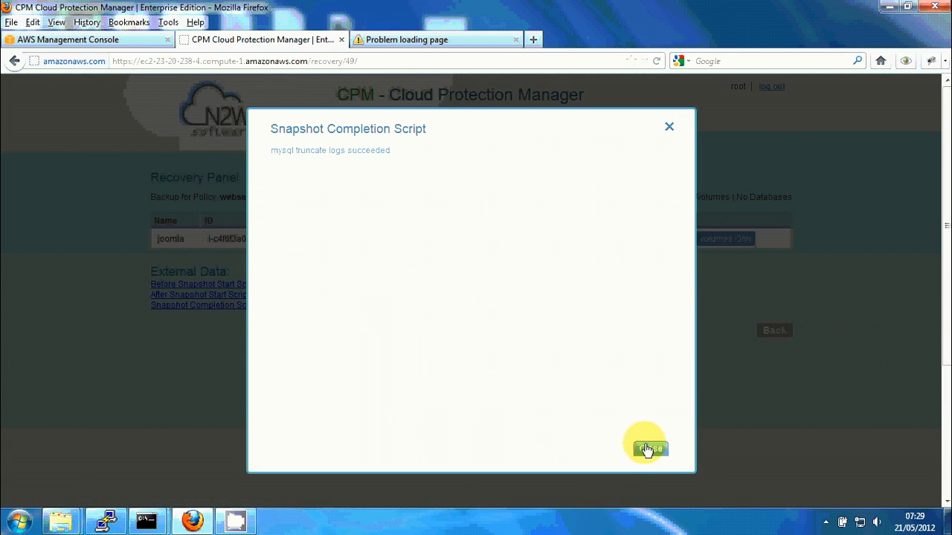
pyautogui.click(649, 448)
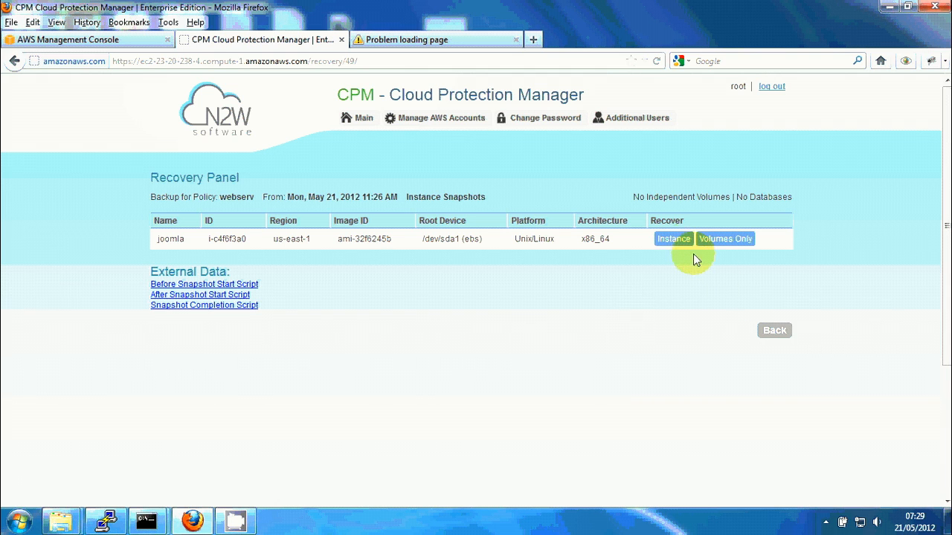
# - Recover the joomla instance into availability zone us-east-1b and confirm the operation
pyautogui.click(673, 239)
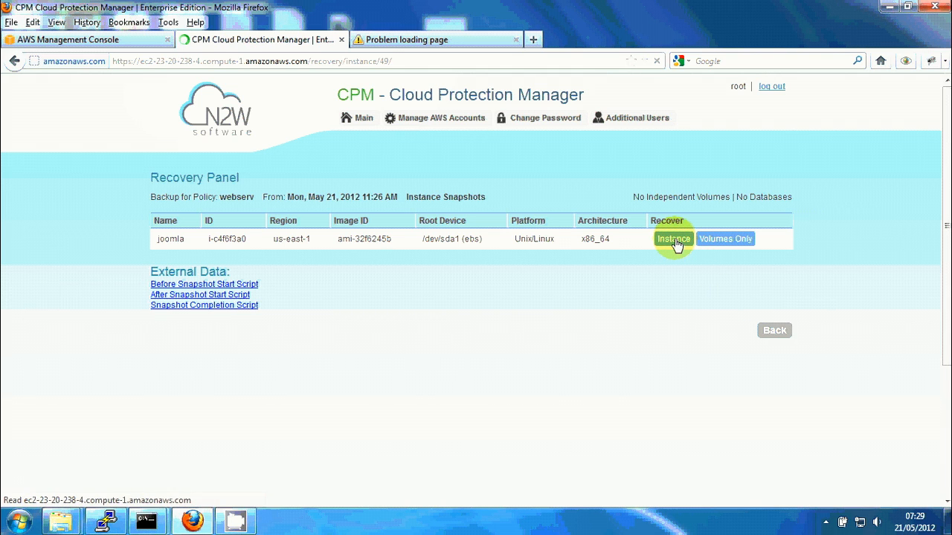
pyautogui.click(673, 239)
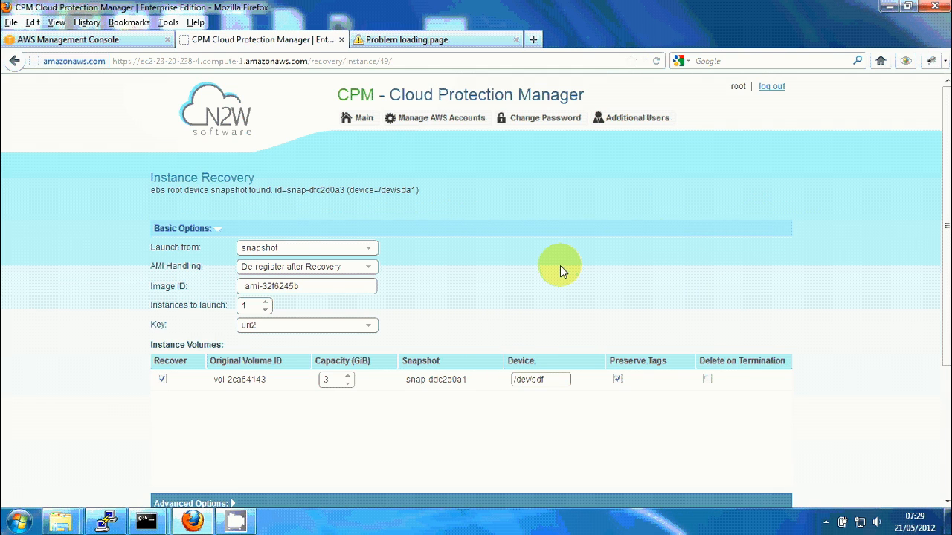
pyautogui.scroll(-3)
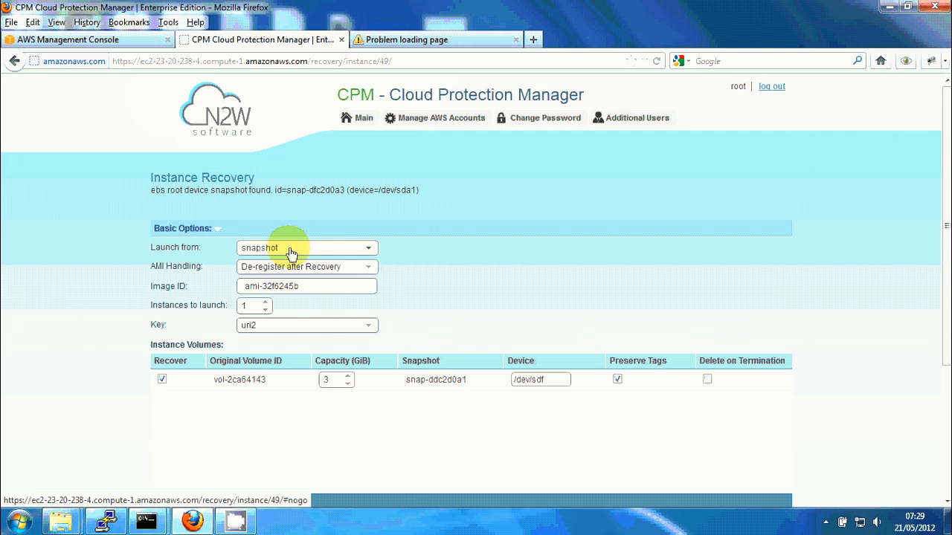
pyautogui.scroll(-3)
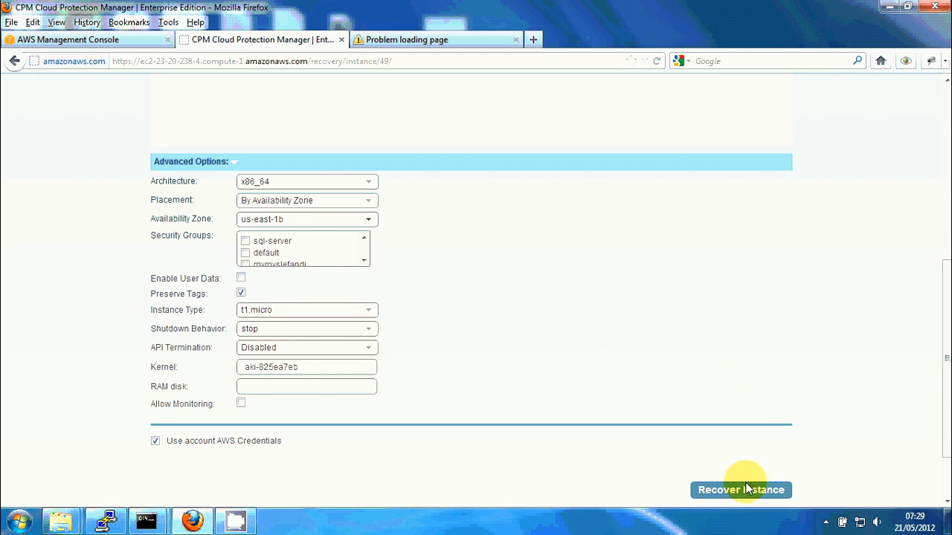
pyautogui.click(741, 489)
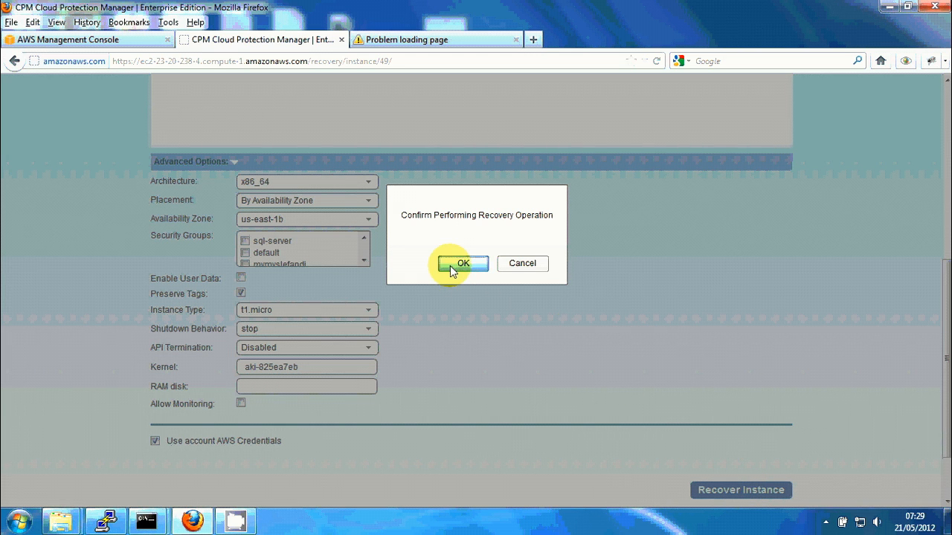
pyautogui.click(463, 263)
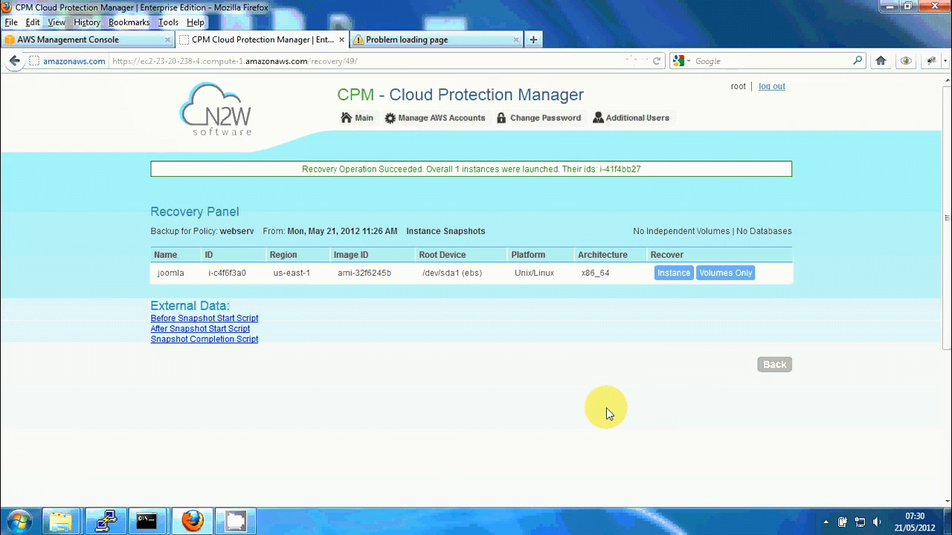
pyautogui.moveTo(99, 265)
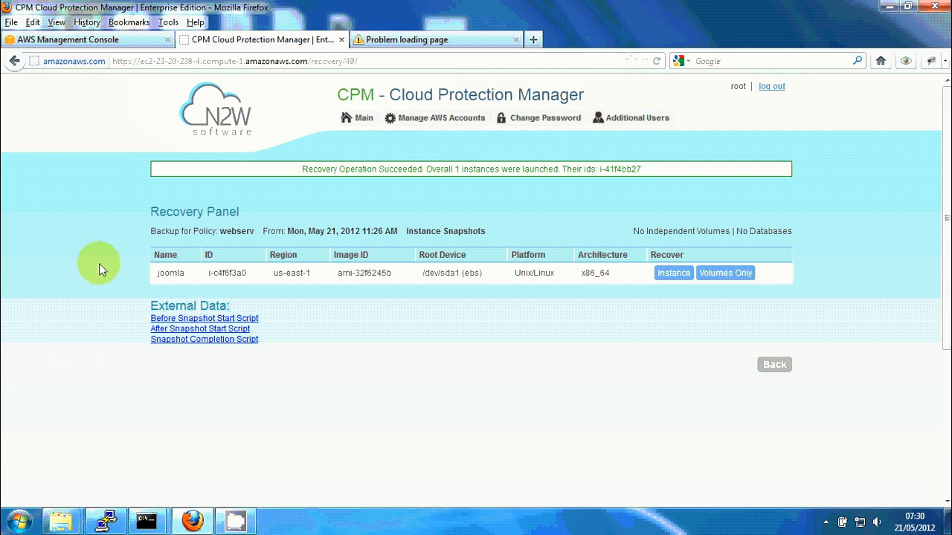
# - Show all EC2 instances and open the recovered joomla instance i-41f4bb27's details
pyautogui.click(89, 39)
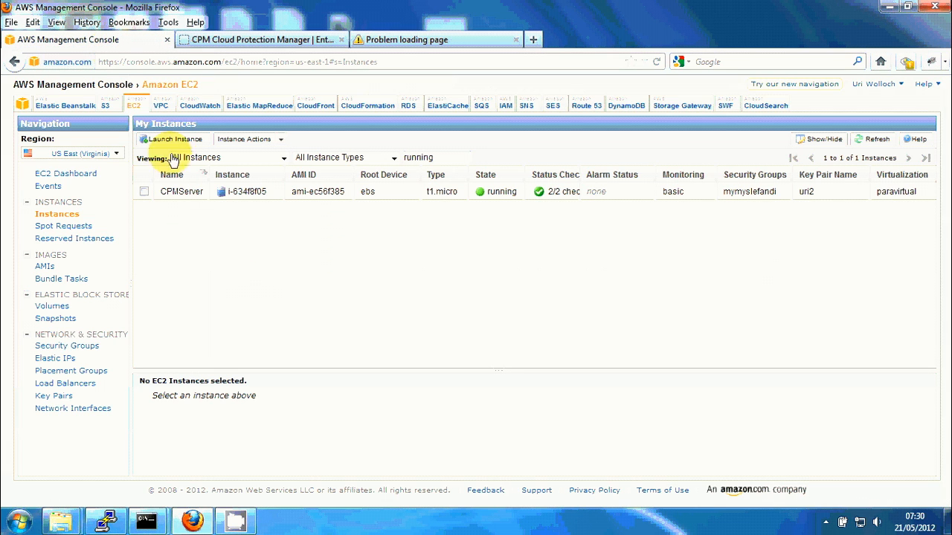
pyautogui.moveTo(254, 262)
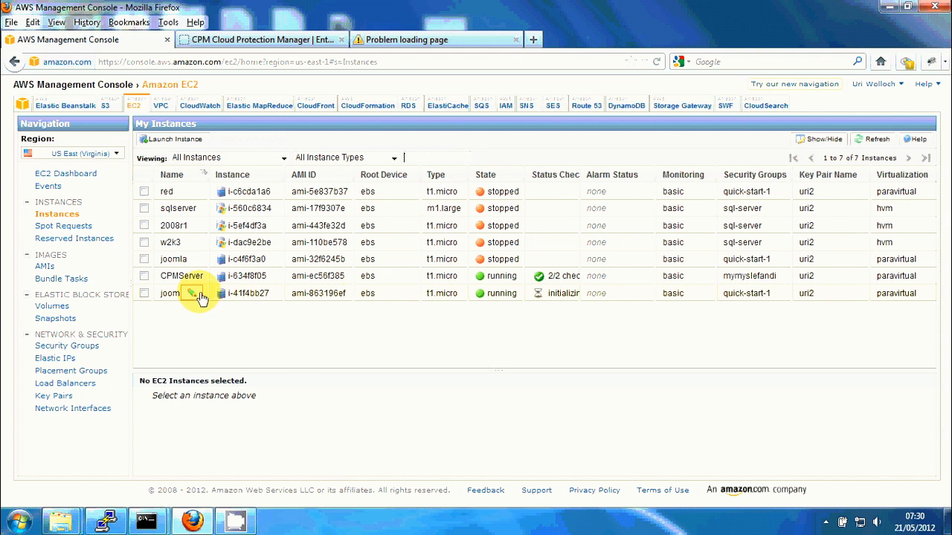
pyautogui.click(144, 293)
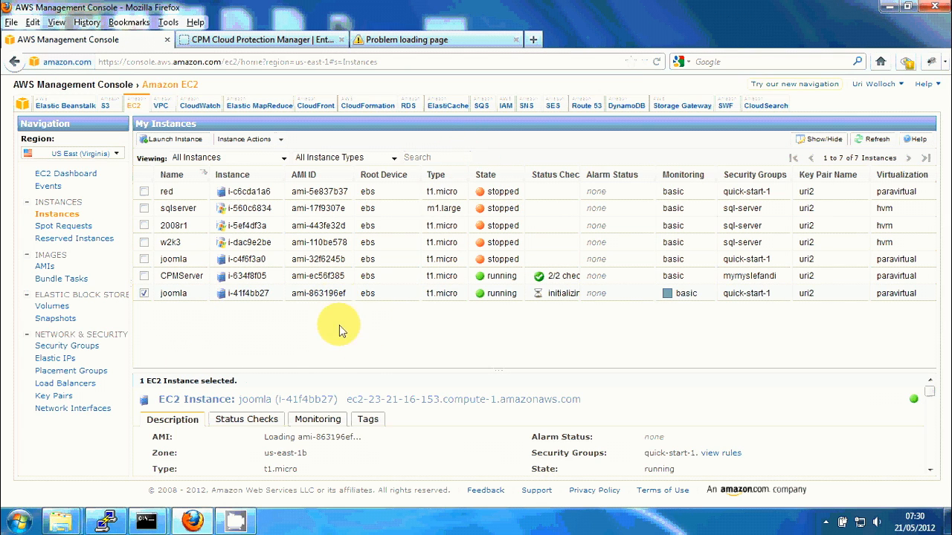
pyautogui.moveTo(188, 297)
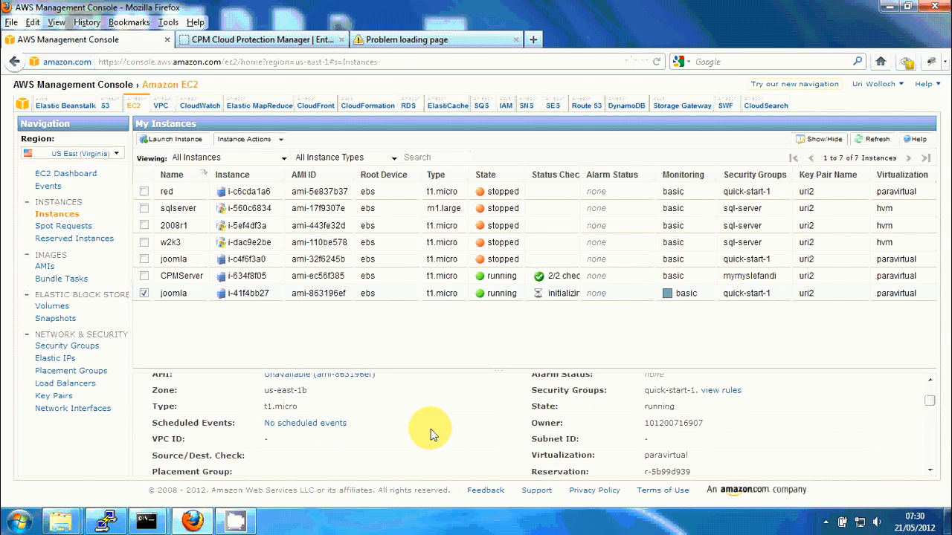
pyautogui.moveTo(266, 395)
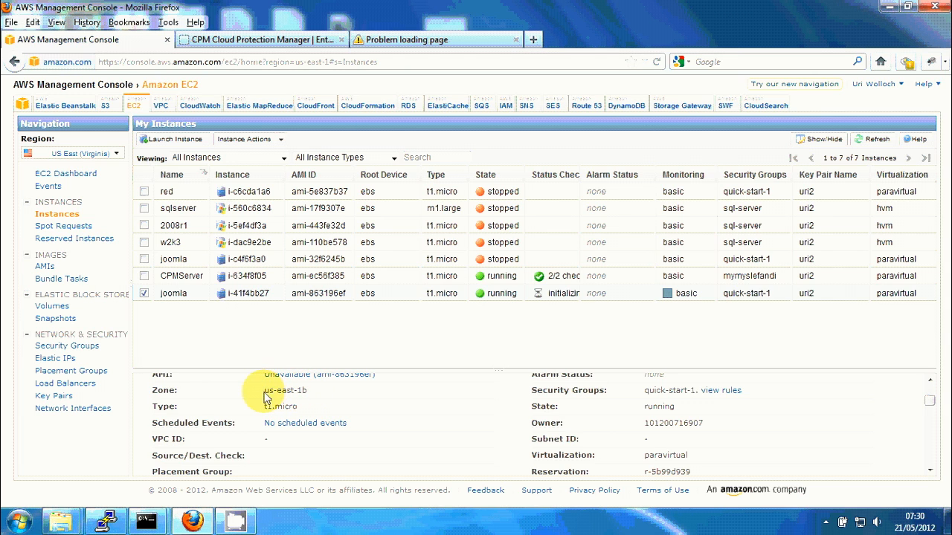
pyautogui.moveTo(311, 399)
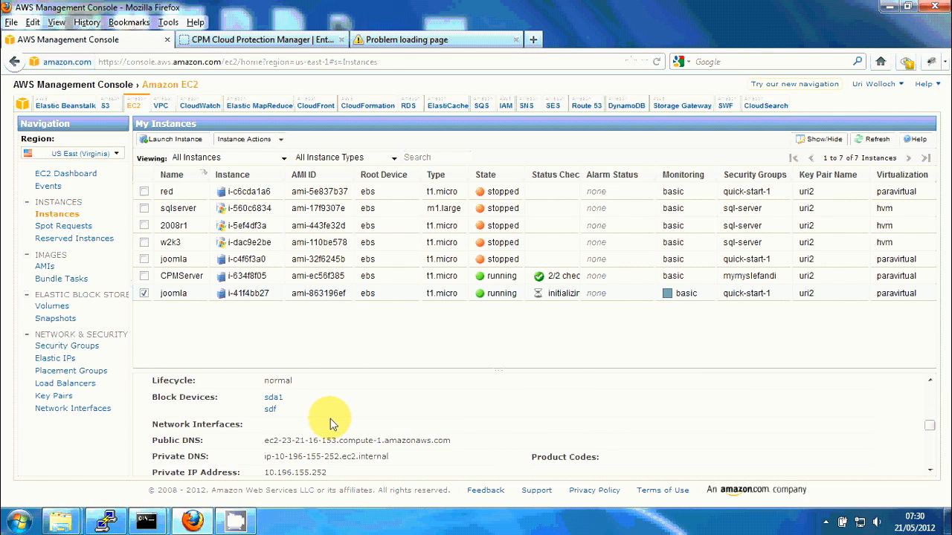
pyautogui.moveTo(270, 409)
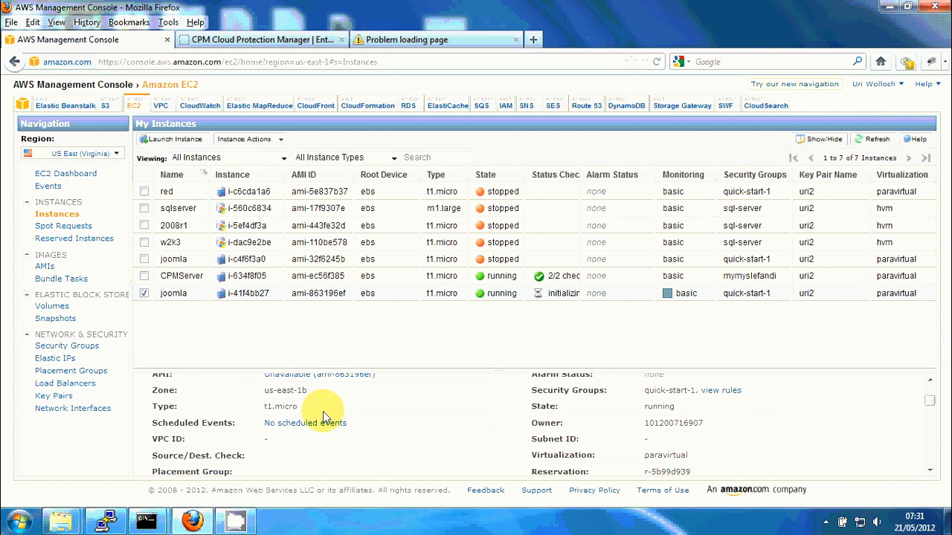
pyautogui.moveTo(327, 392)
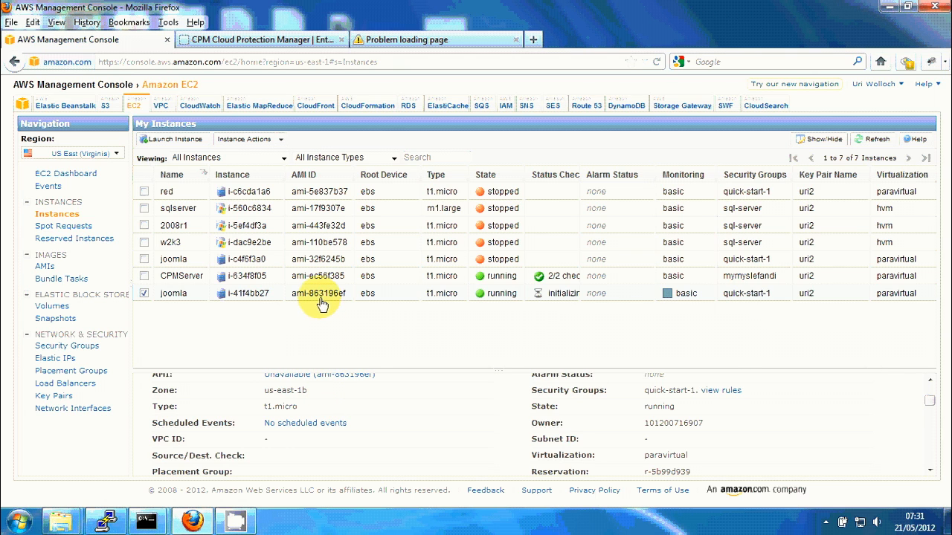
# - Copy the joomla instance's Public DNS from its Connect instructions
pyautogui.rightClick(321, 293)
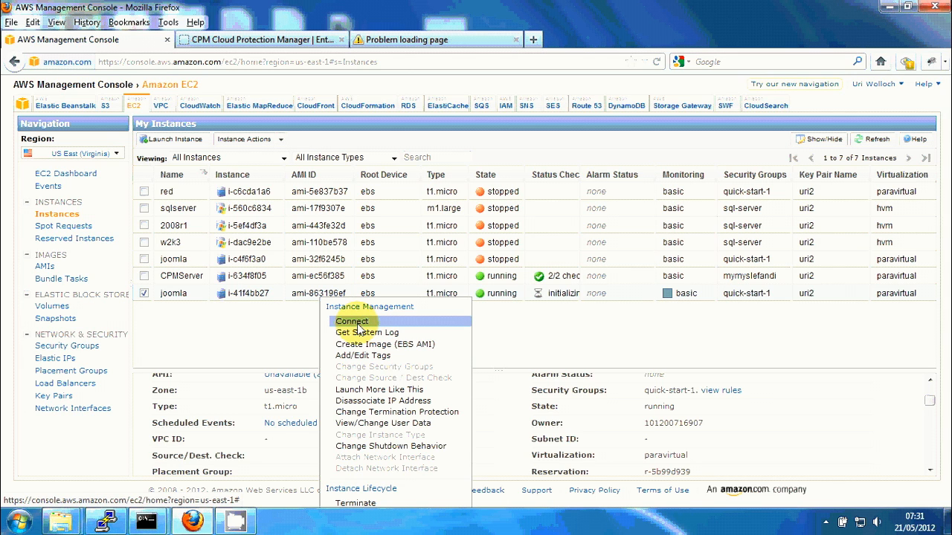
pyautogui.click(357, 324)
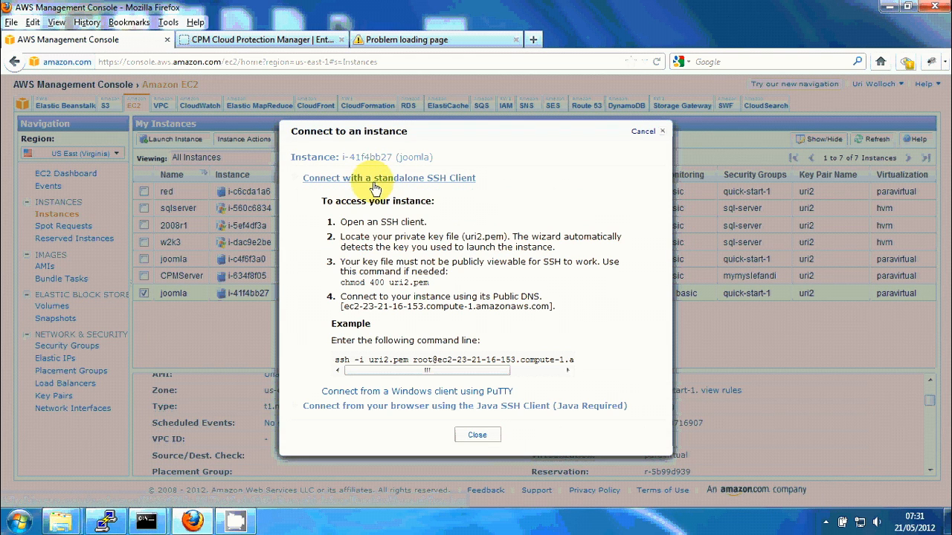
pyautogui.moveTo(346, 312)
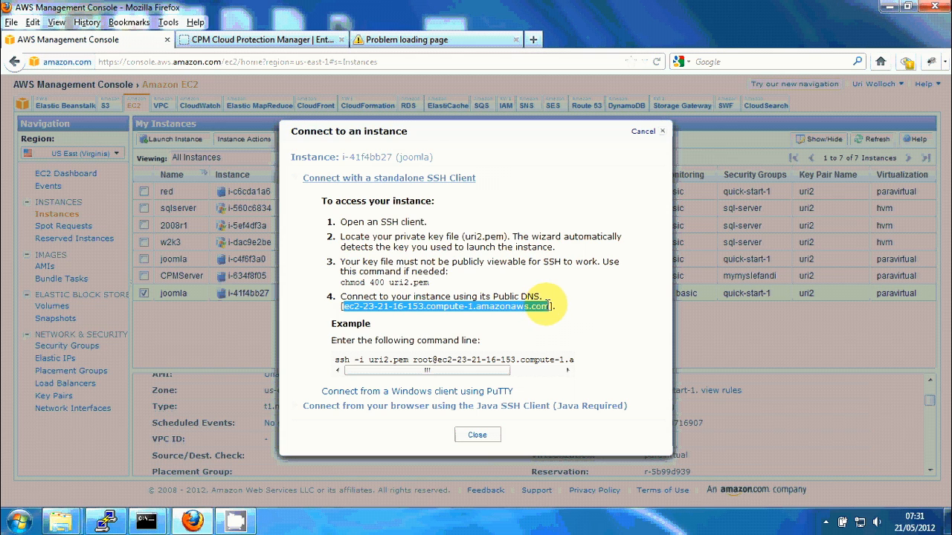
pyautogui.click(477, 435)
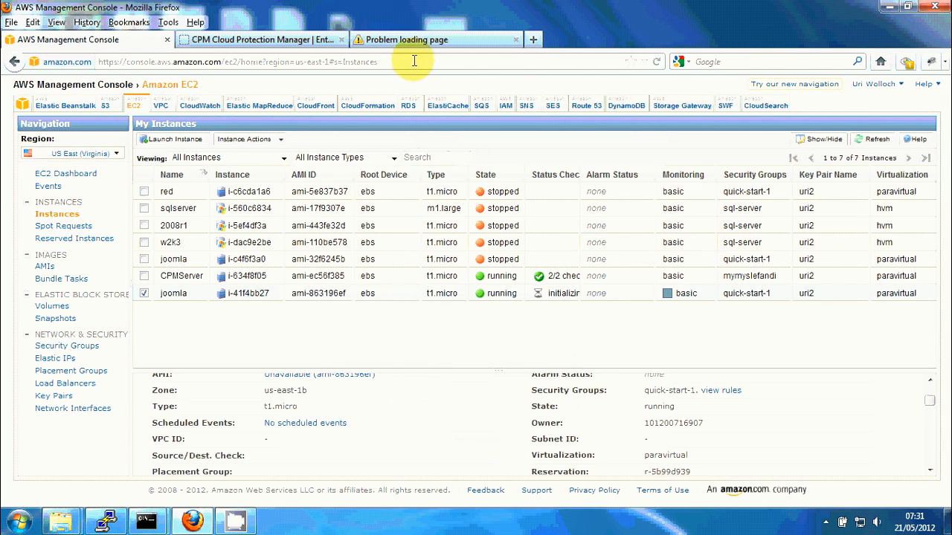
# - Load the Parks page at the new DNS address and retry it several times
pyautogui.click(444, 39)
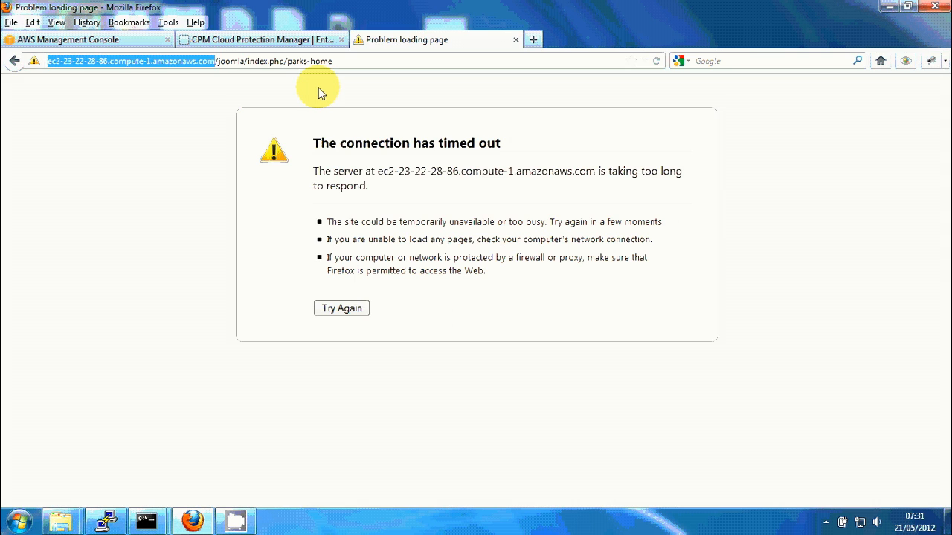
pyautogui.click(342, 308)
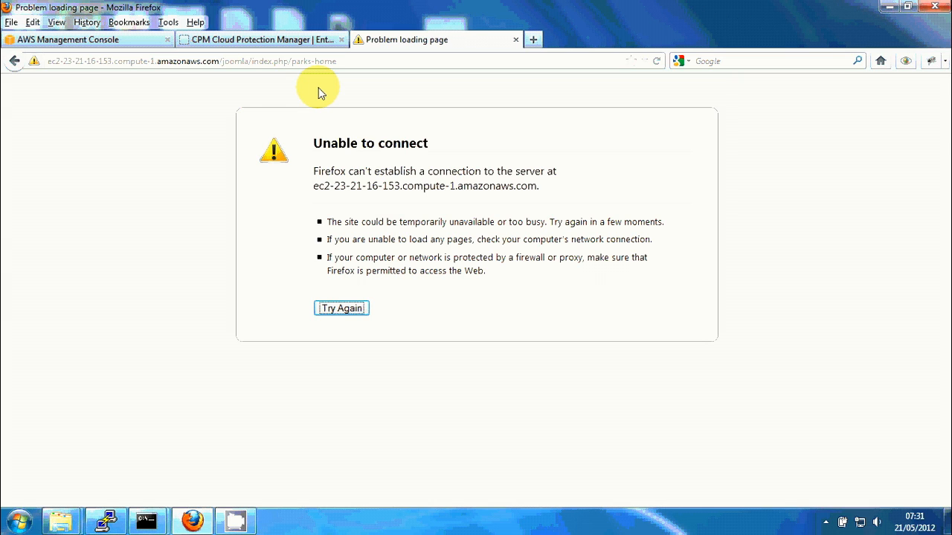
pyautogui.moveTo(370, 162)
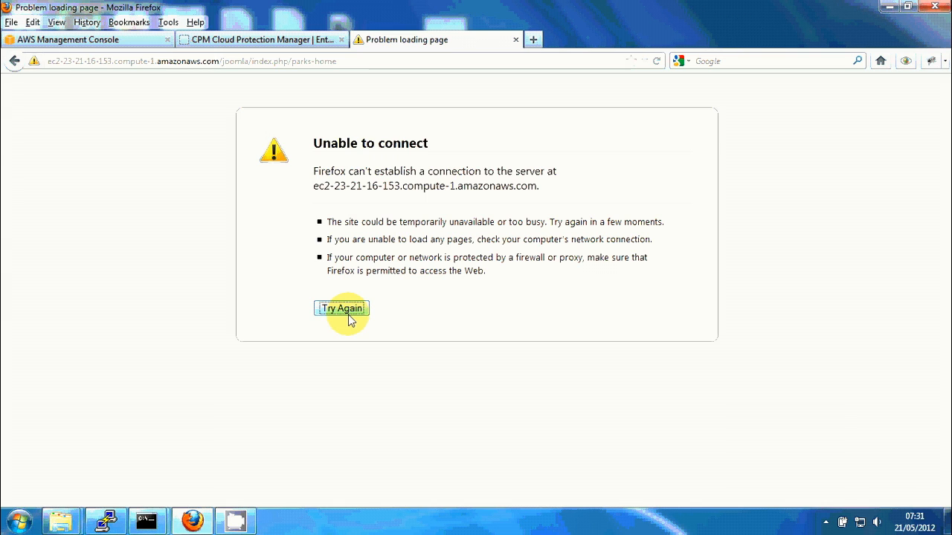
pyautogui.click(342, 307)
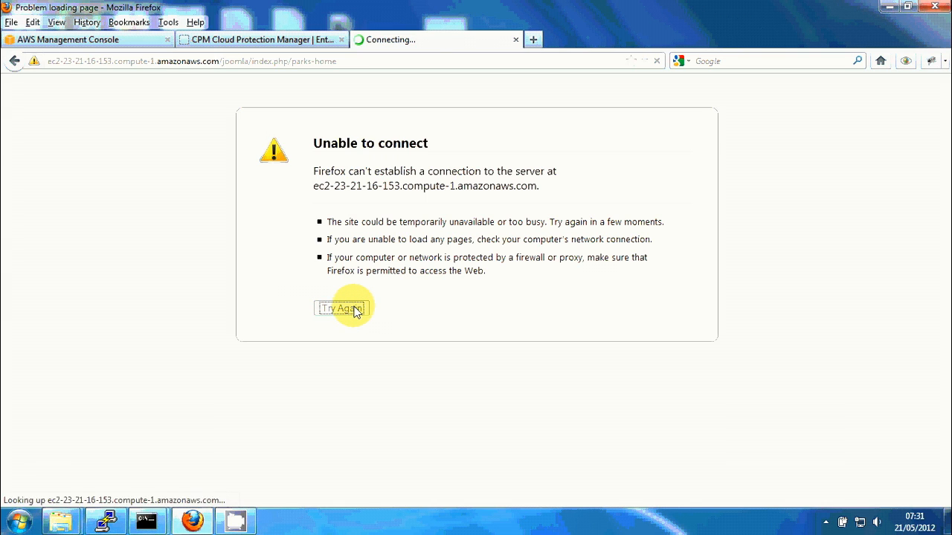
pyautogui.click(342, 308)
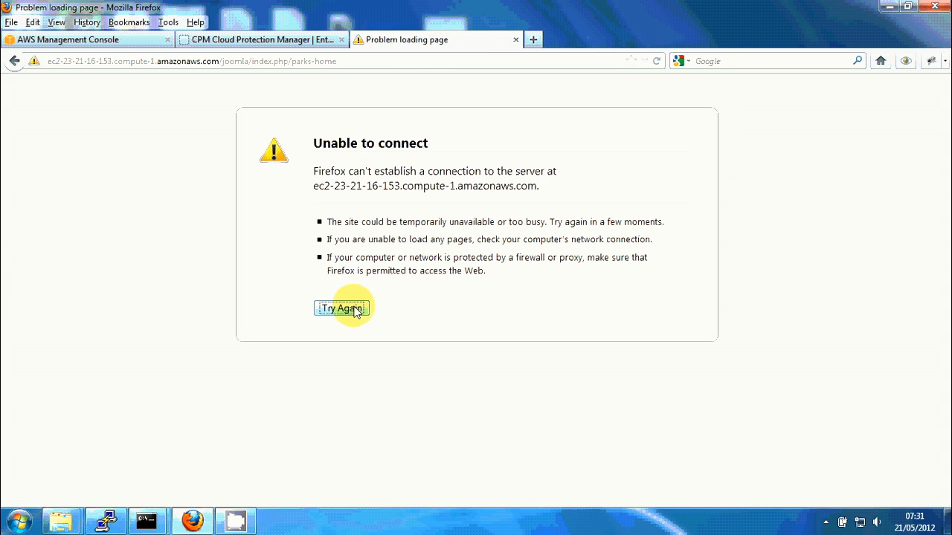
pyautogui.click(82, 40)
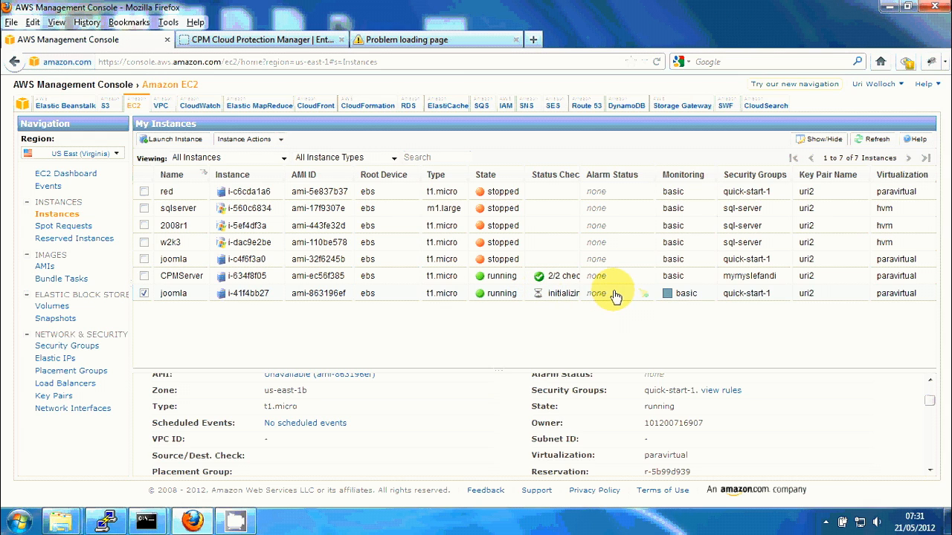
pyautogui.moveTo(414, 297)
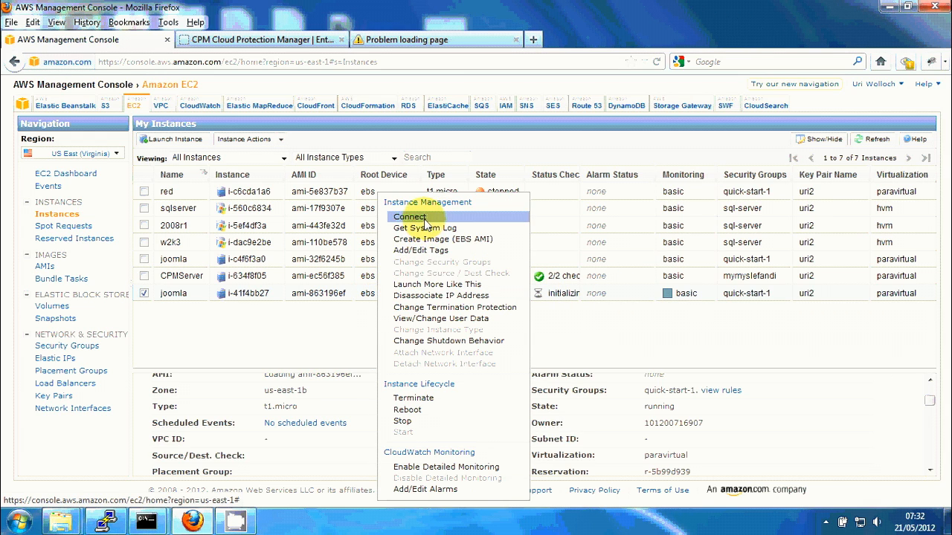
# - Copy the joomla instance's Public DNS again from the Connect instructions
pyautogui.click(404, 216)
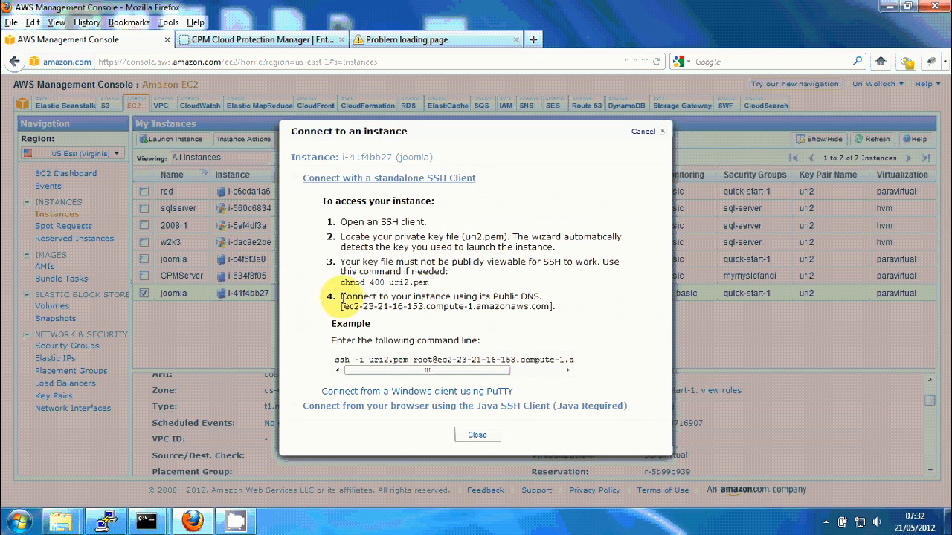
pyautogui.moveTo(340, 307); pyautogui.dragTo(550, 306)
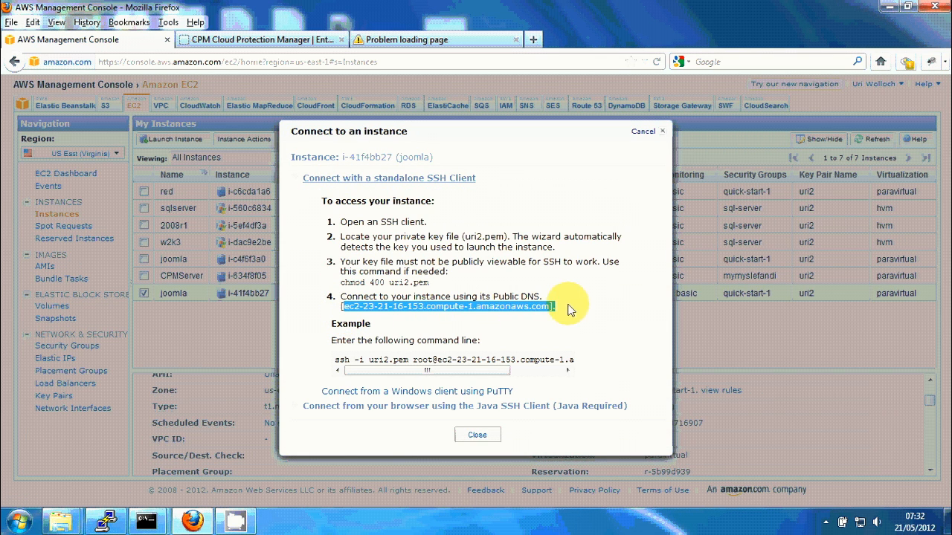
pyautogui.moveTo(517, 424)
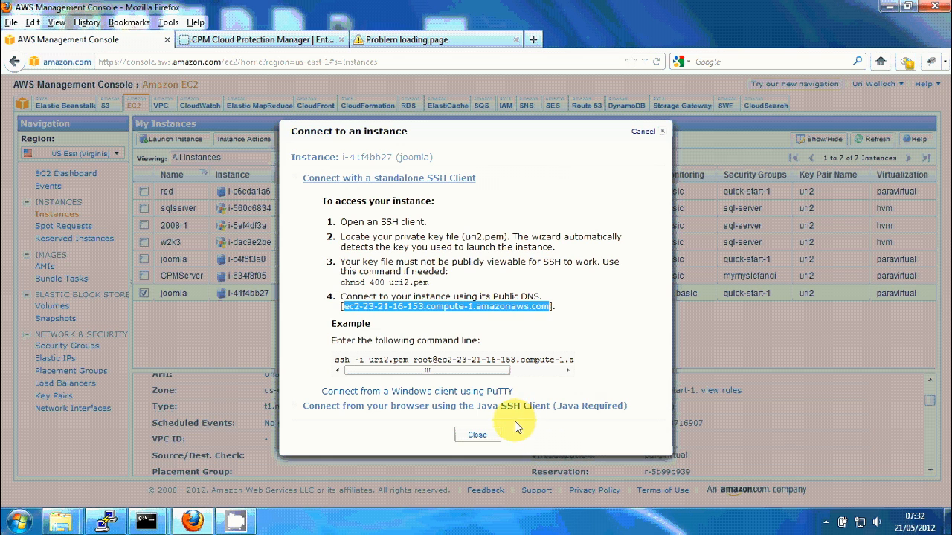
pyautogui.click(478, 435)
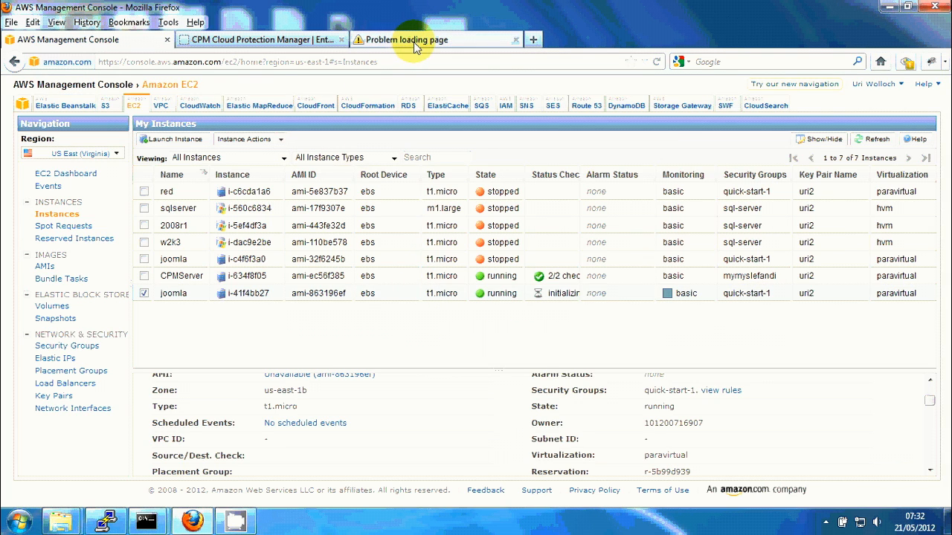
# - On the failed tab, replace the address host with the new joomla DNS name
pyautogui.click(435, 40)
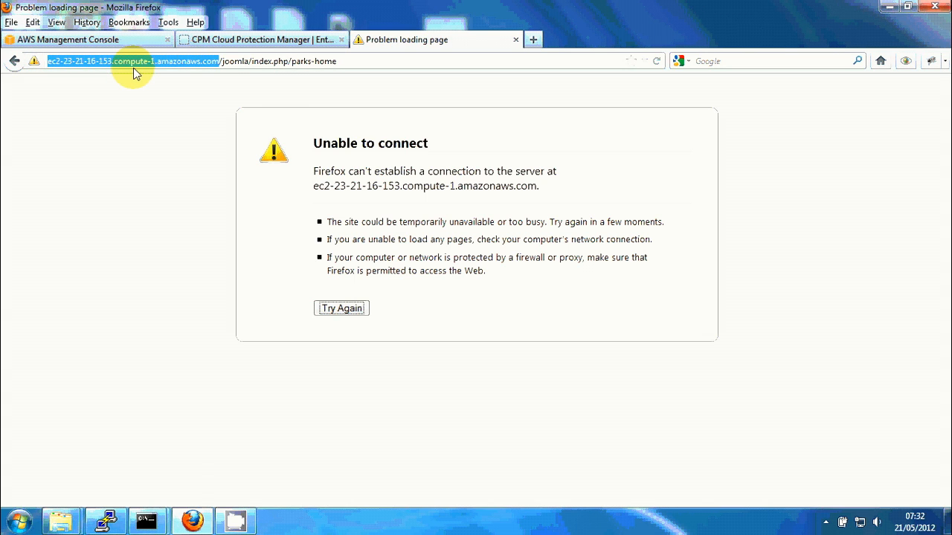
pyautogui.click(340, 308)
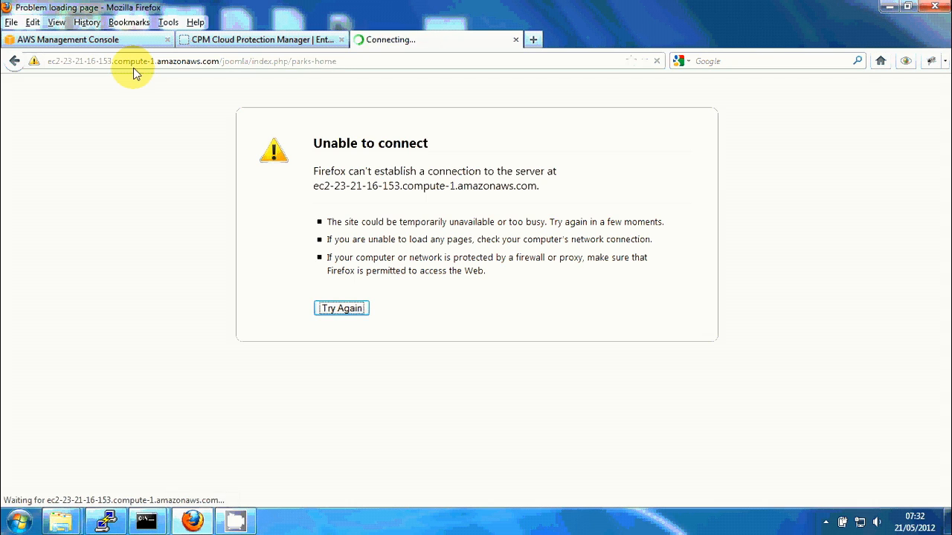